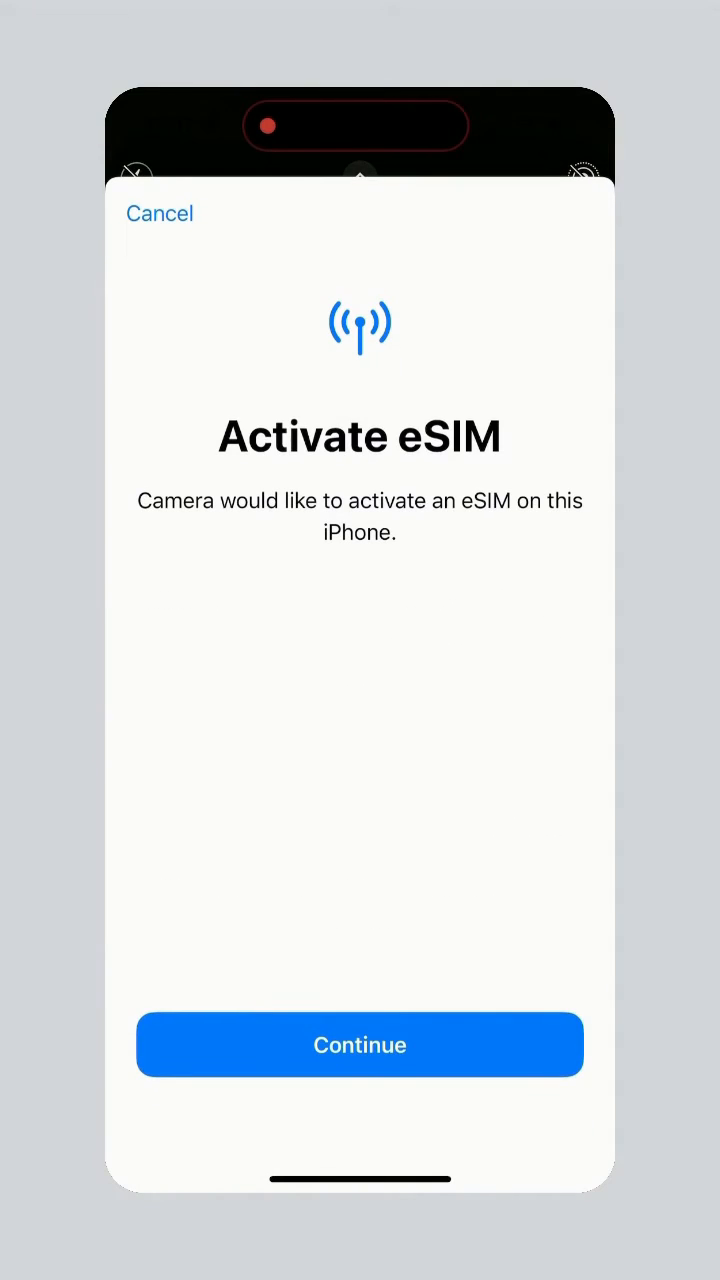
Activate the Drei eSIM, keeping Personal as default line and confirming the iMessage & FaceTime plan
left_click(360, 1044)
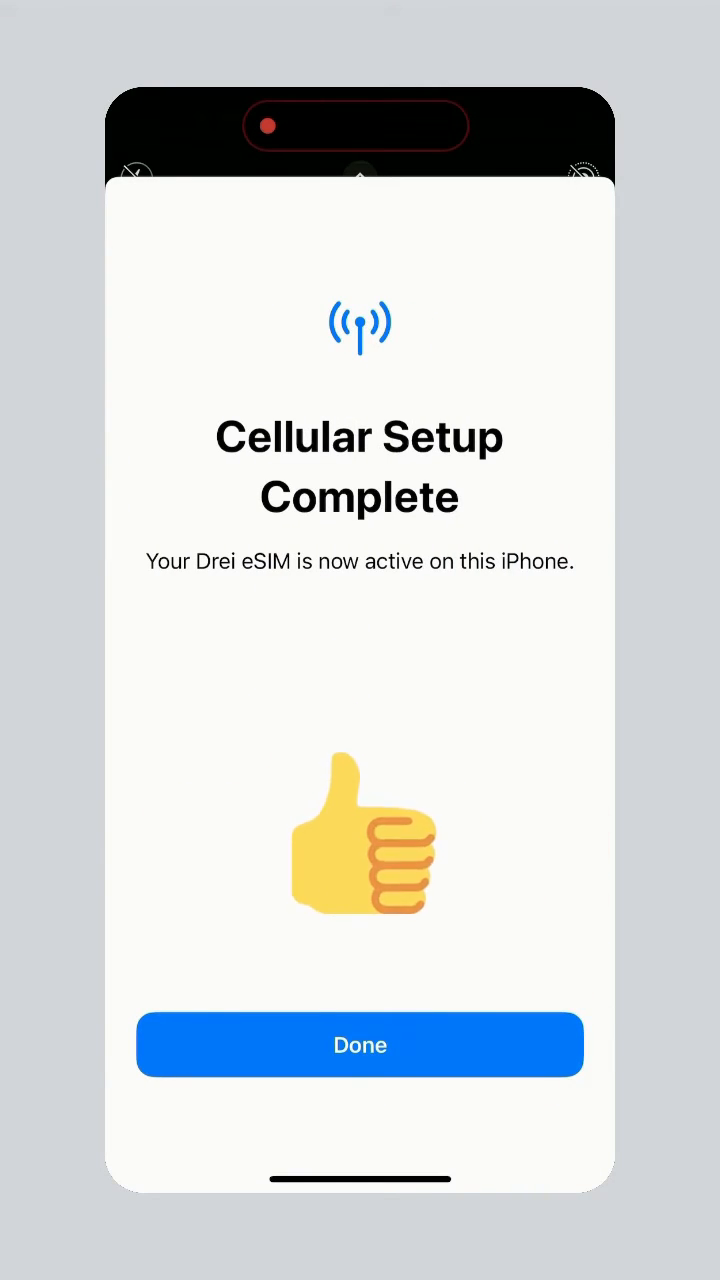
left_click(359, 1044)
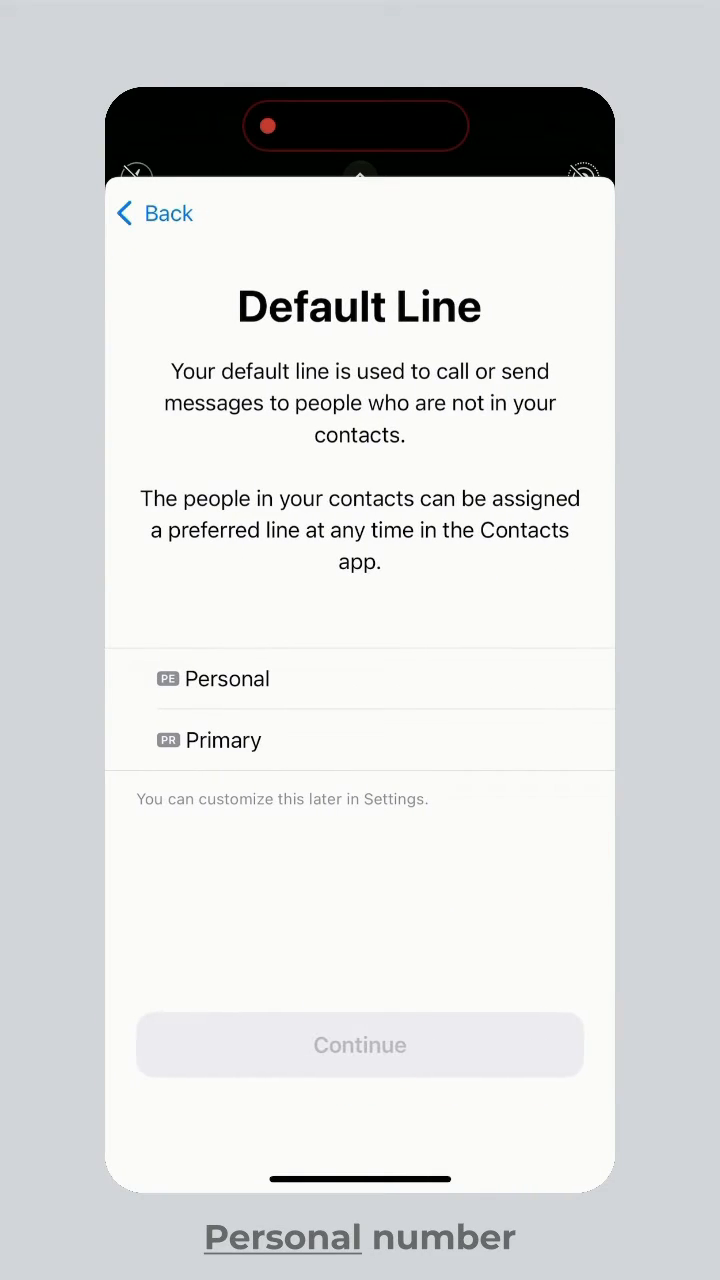
left_click(360, 1044)
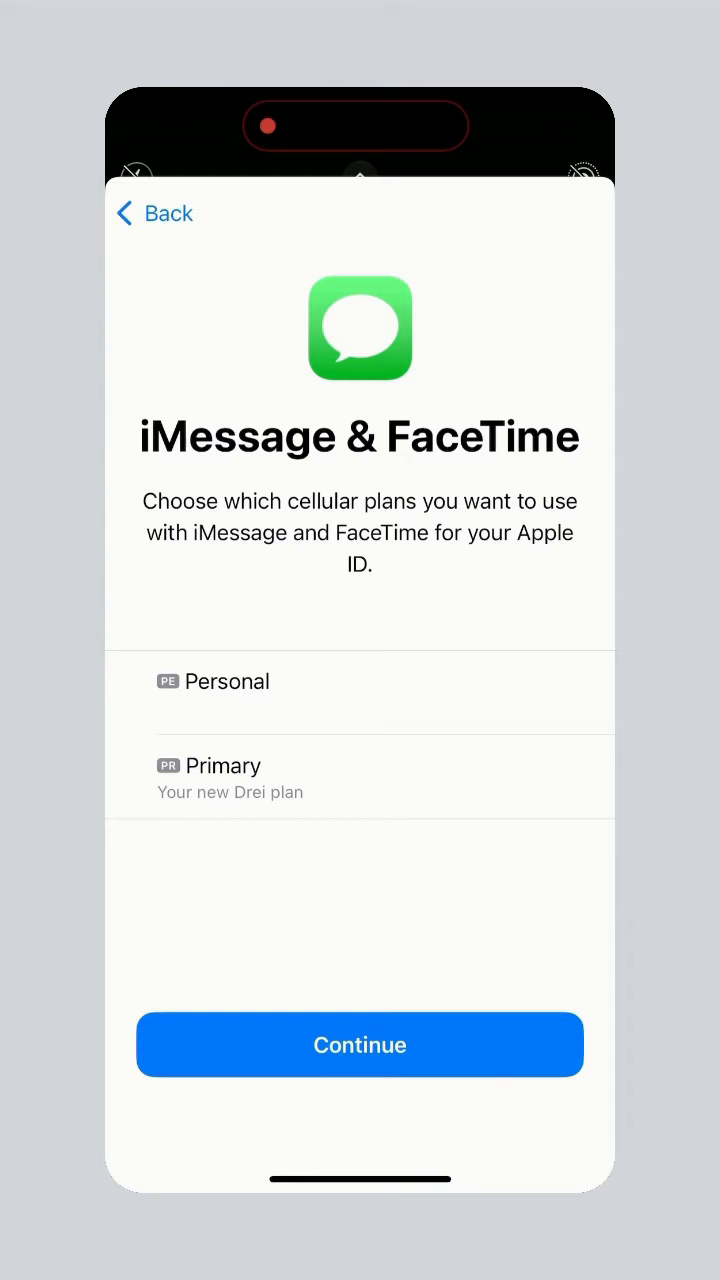
left_click(360, 1044)
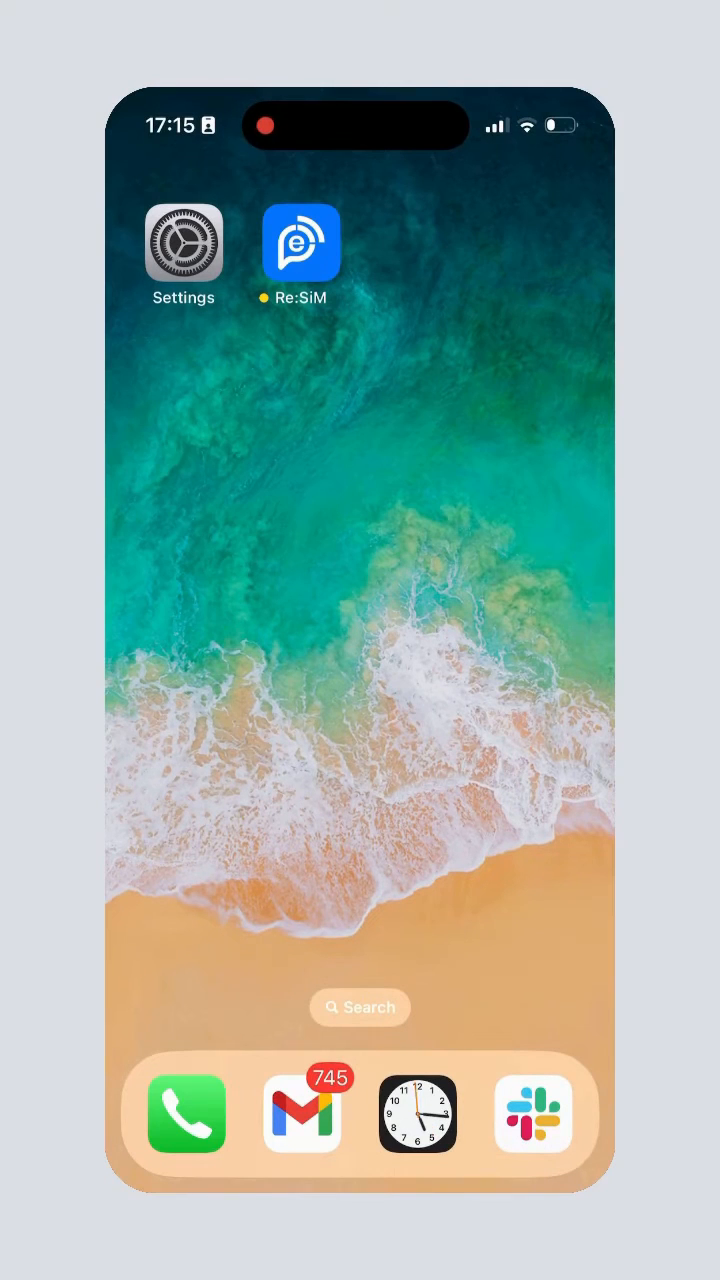
Start an Add eSIM setup from the Cellular section of Settings
left_click(183, 242)
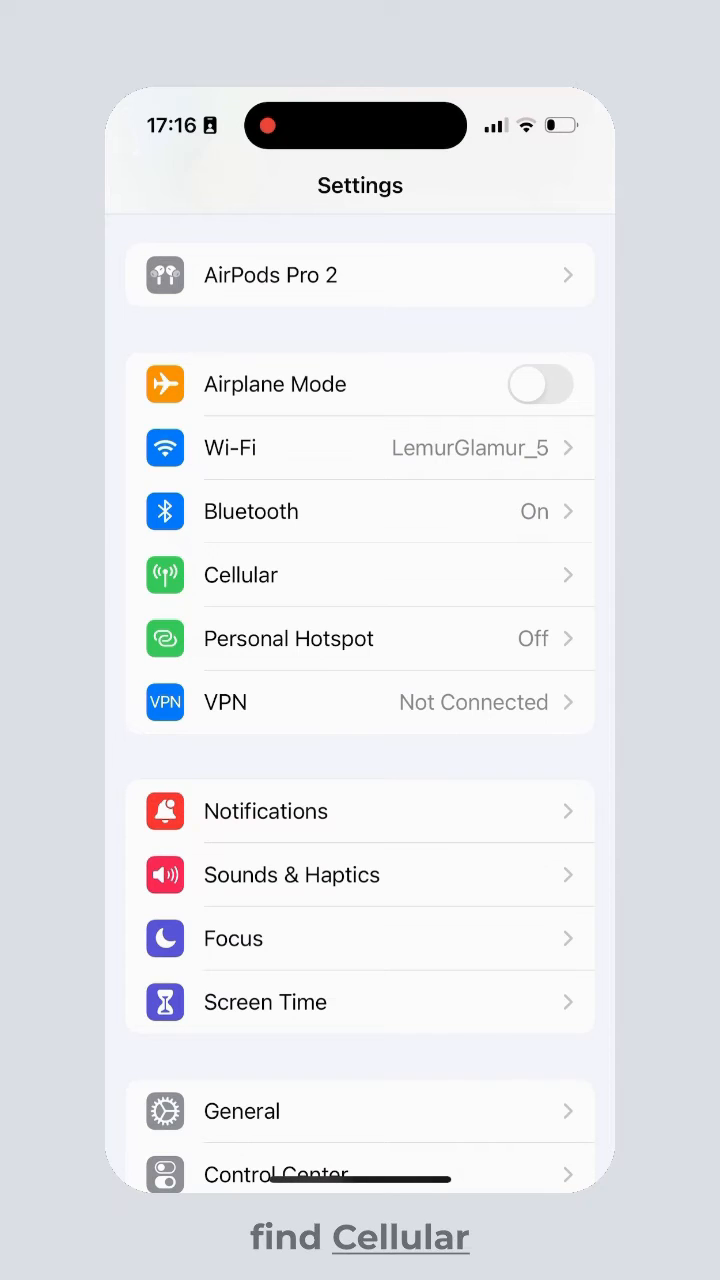
left_click(359, 574)
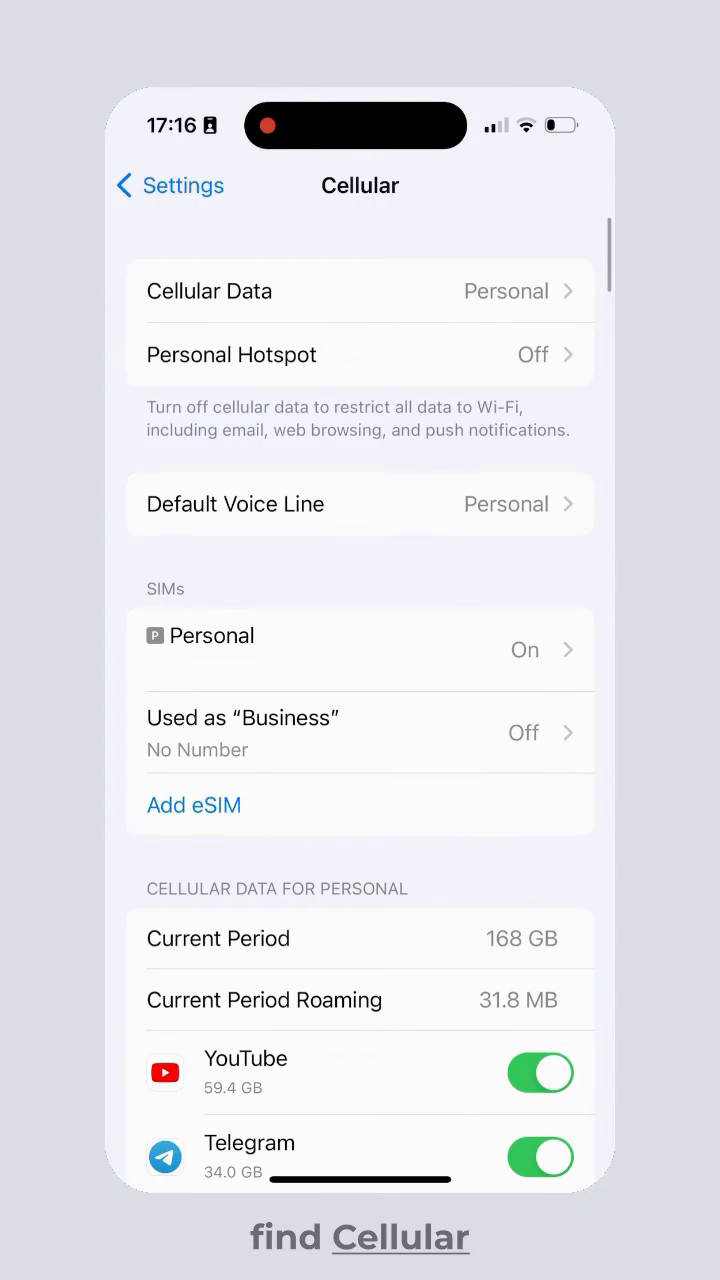
left_click(194, 805)
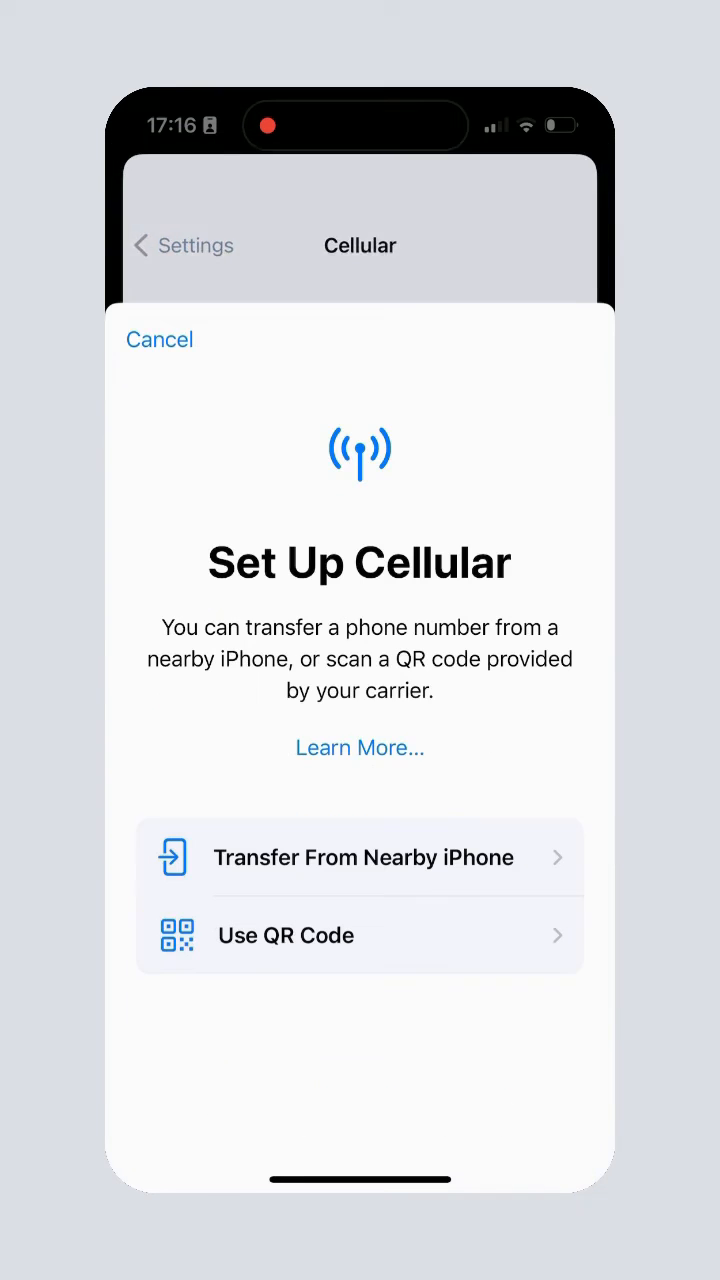
Choose QR code setup, switch to Enter Details Manually, focus SM-DP+ Address, then go Home
left_click(358, 935)
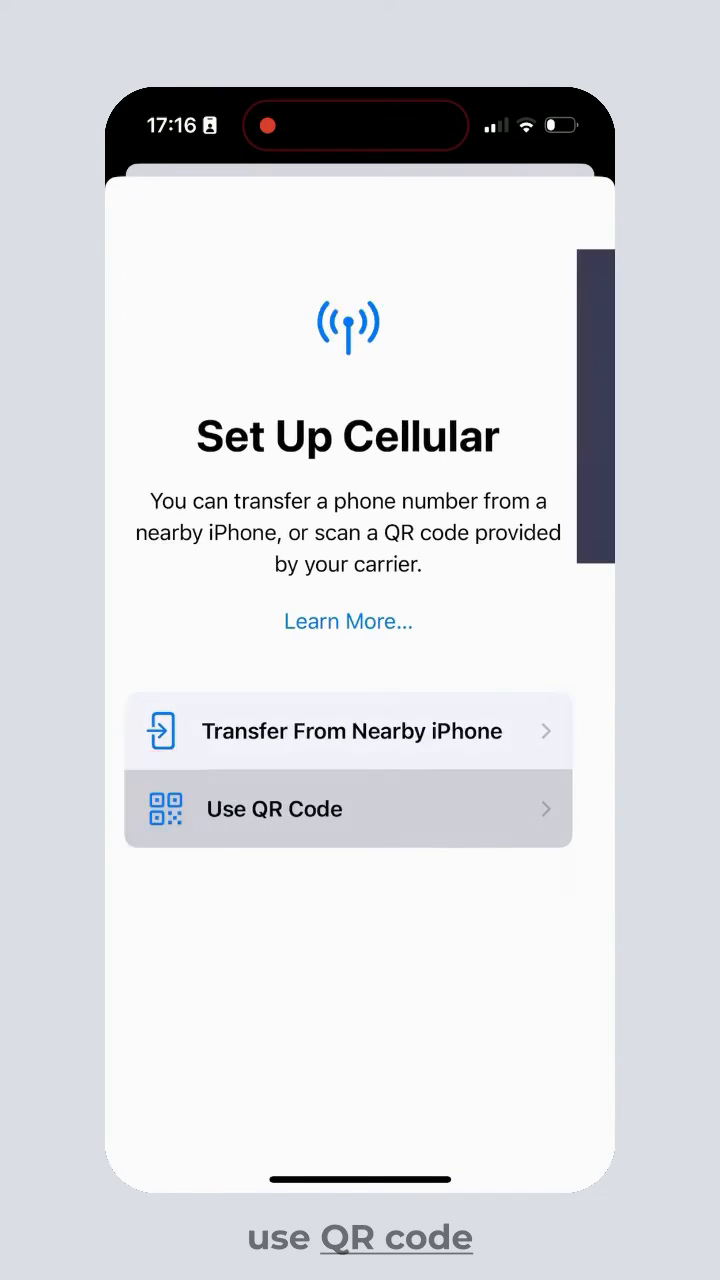
left_click(348, 809)
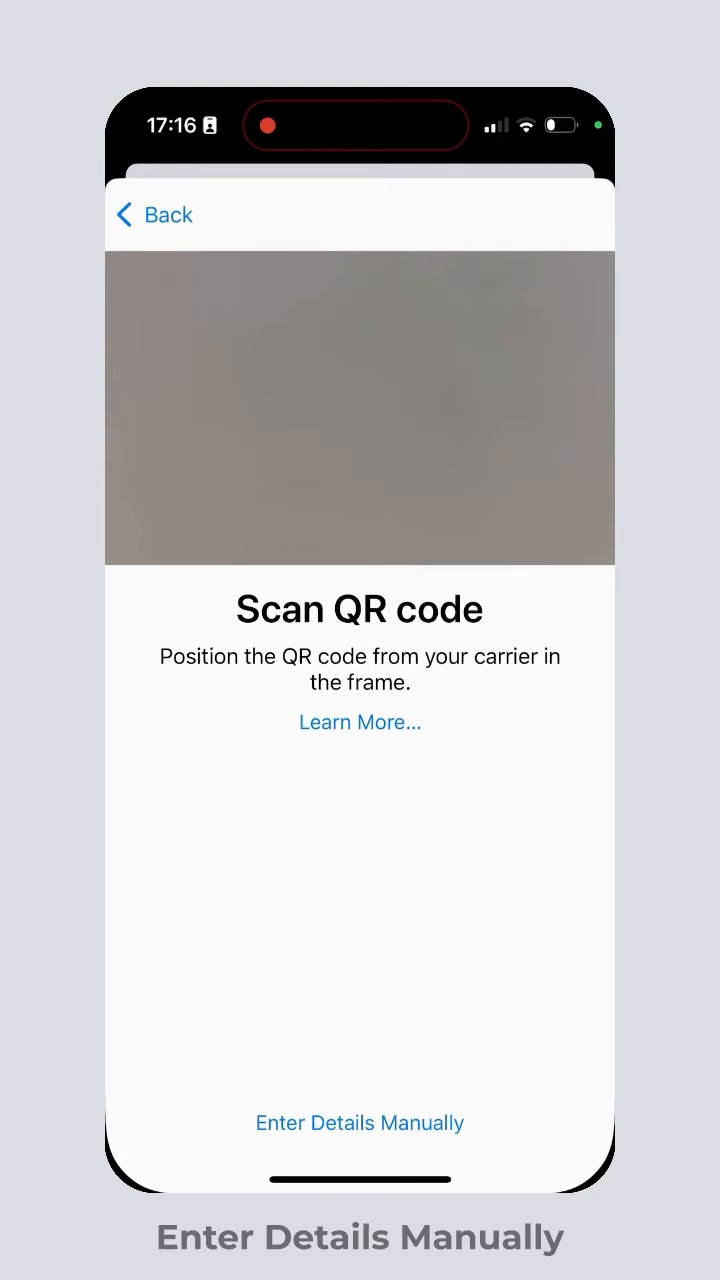
left_click(359, 1122)
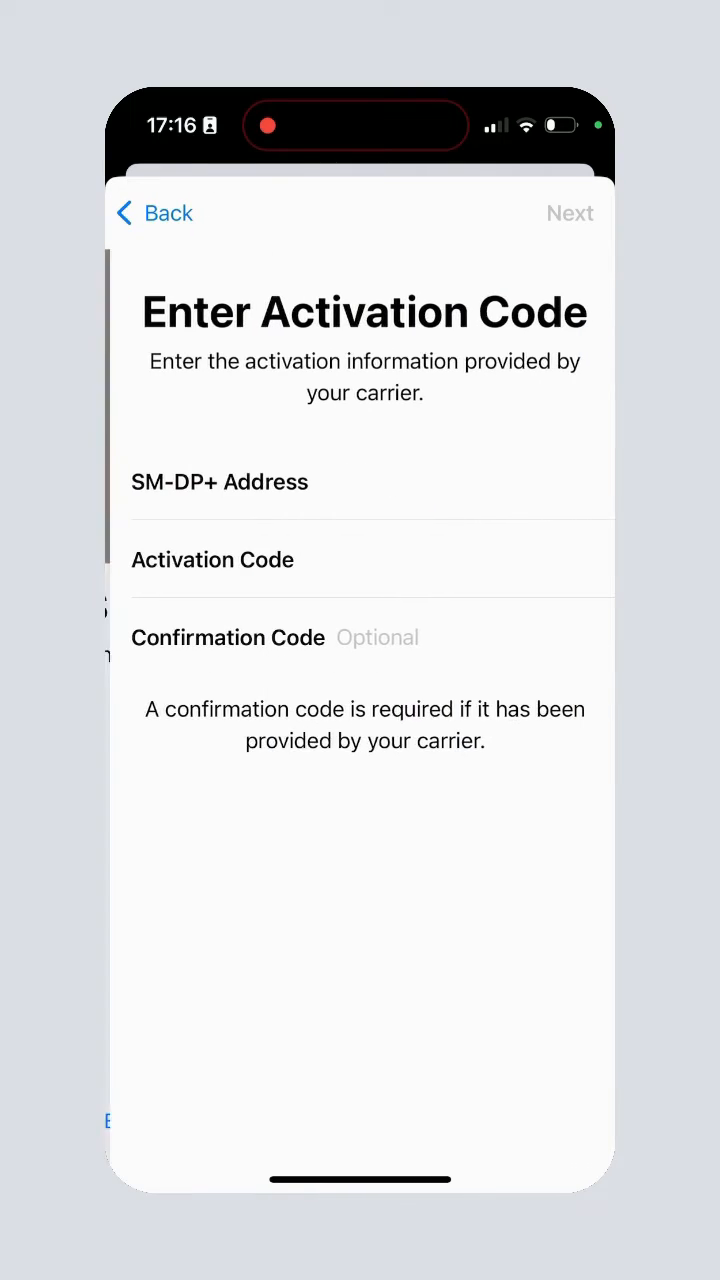
left_click(360, 481)
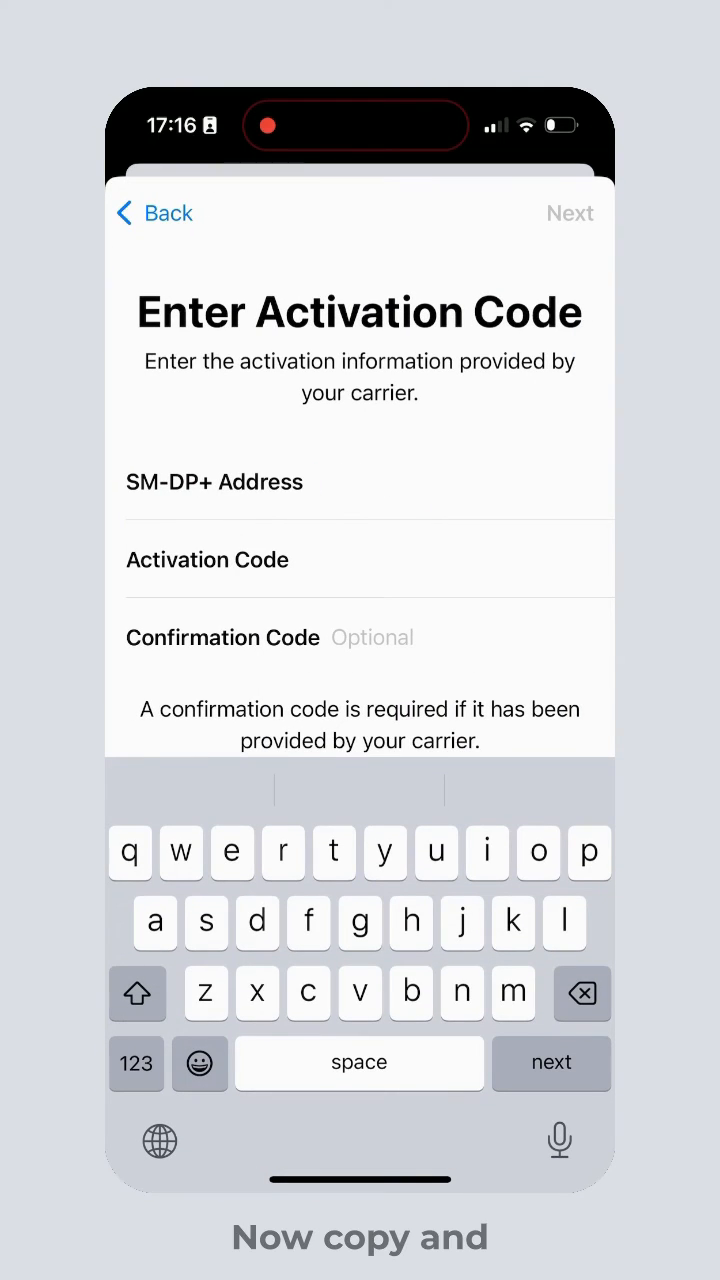
key("home")
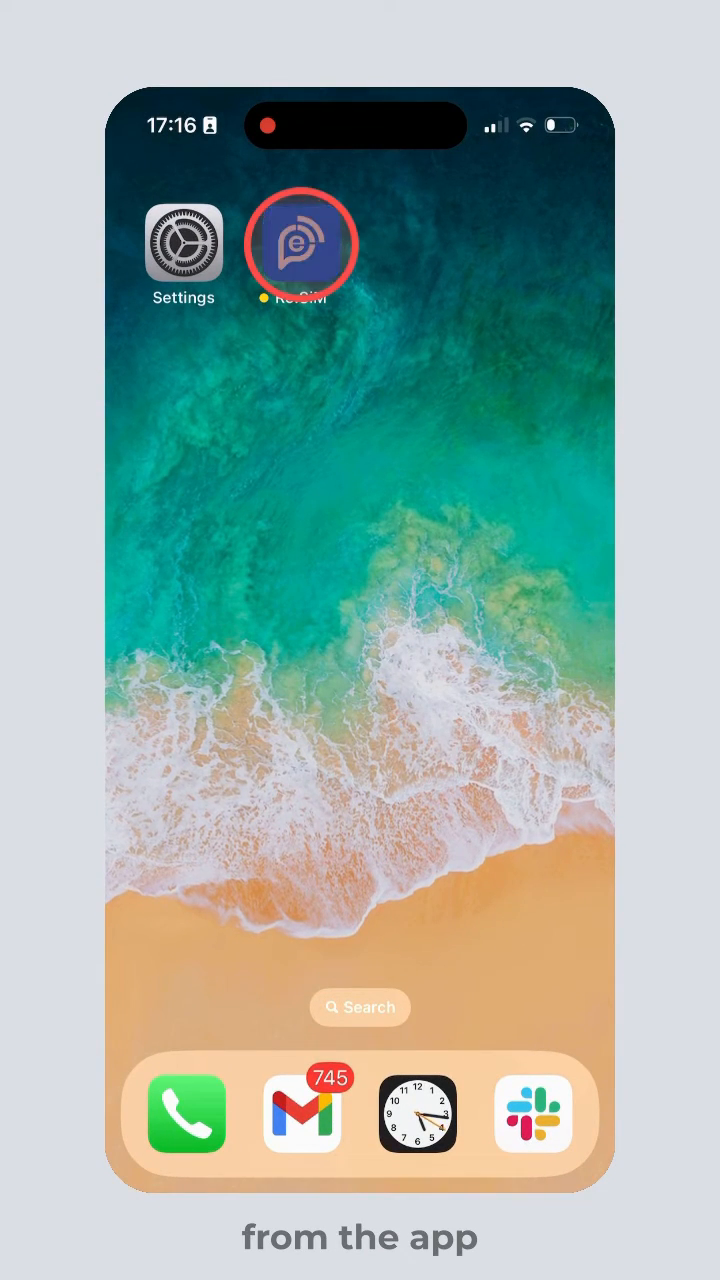
Copy the Europe eSIM's installation details from the Re:SiM app
left_click(297, 243)
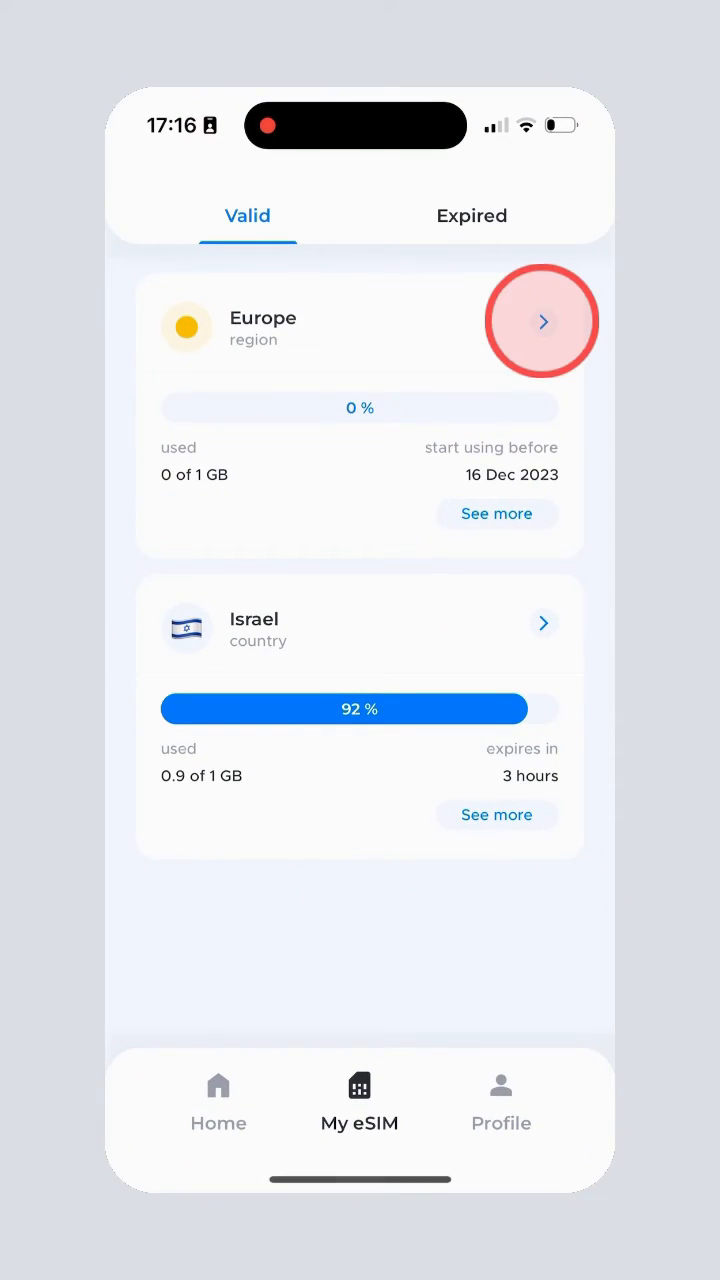
left_click(543, 321)
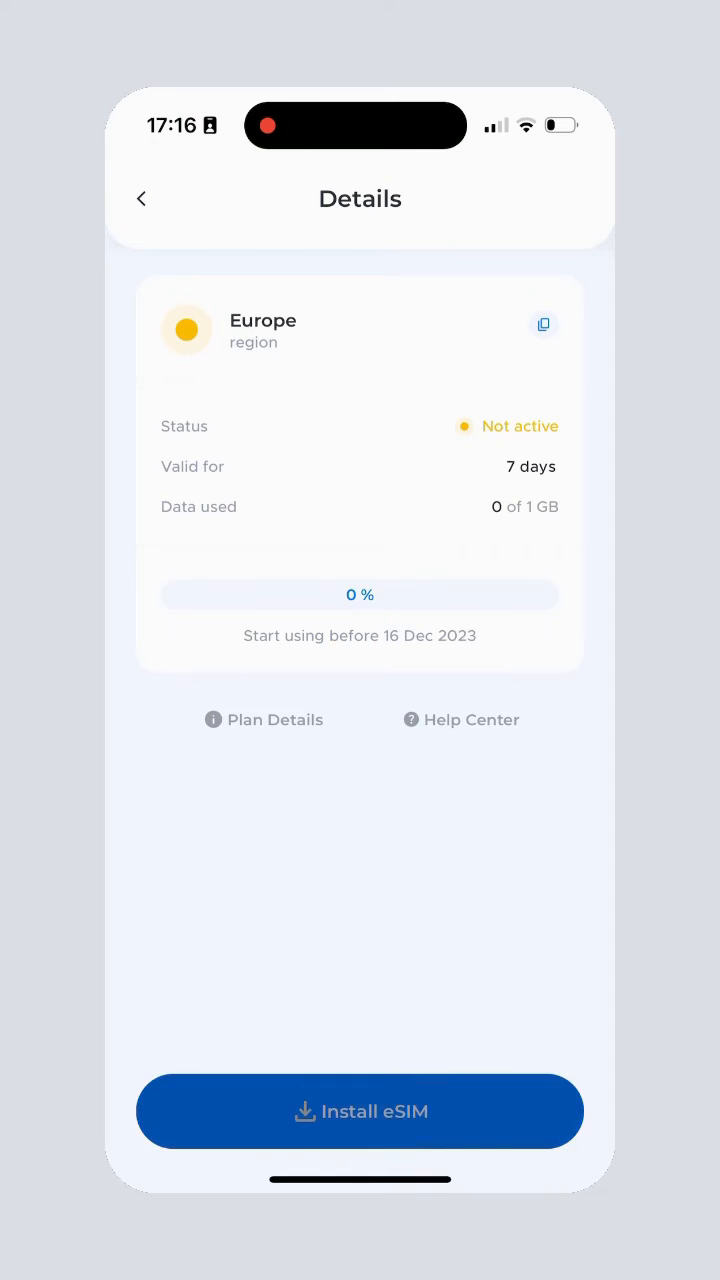
left_click(360, 1111)
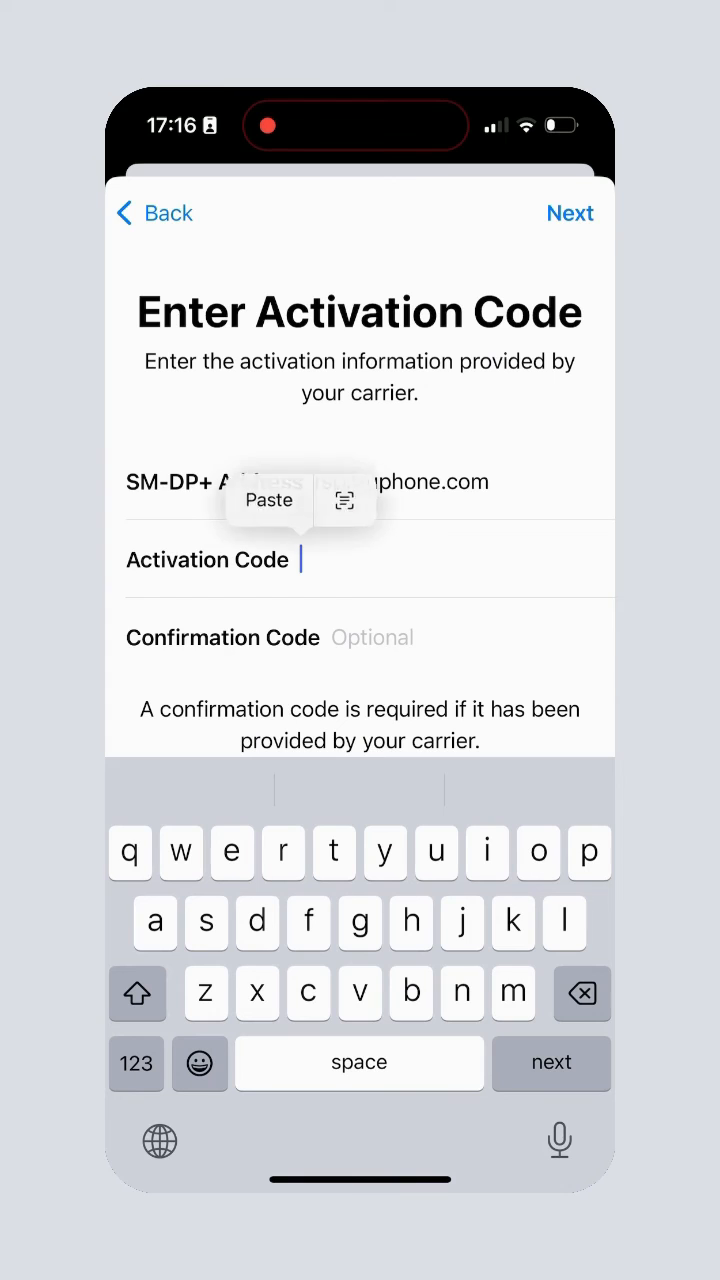
Paste the activation code and submit it to install the Drei eSIM
left_click(269, 500)
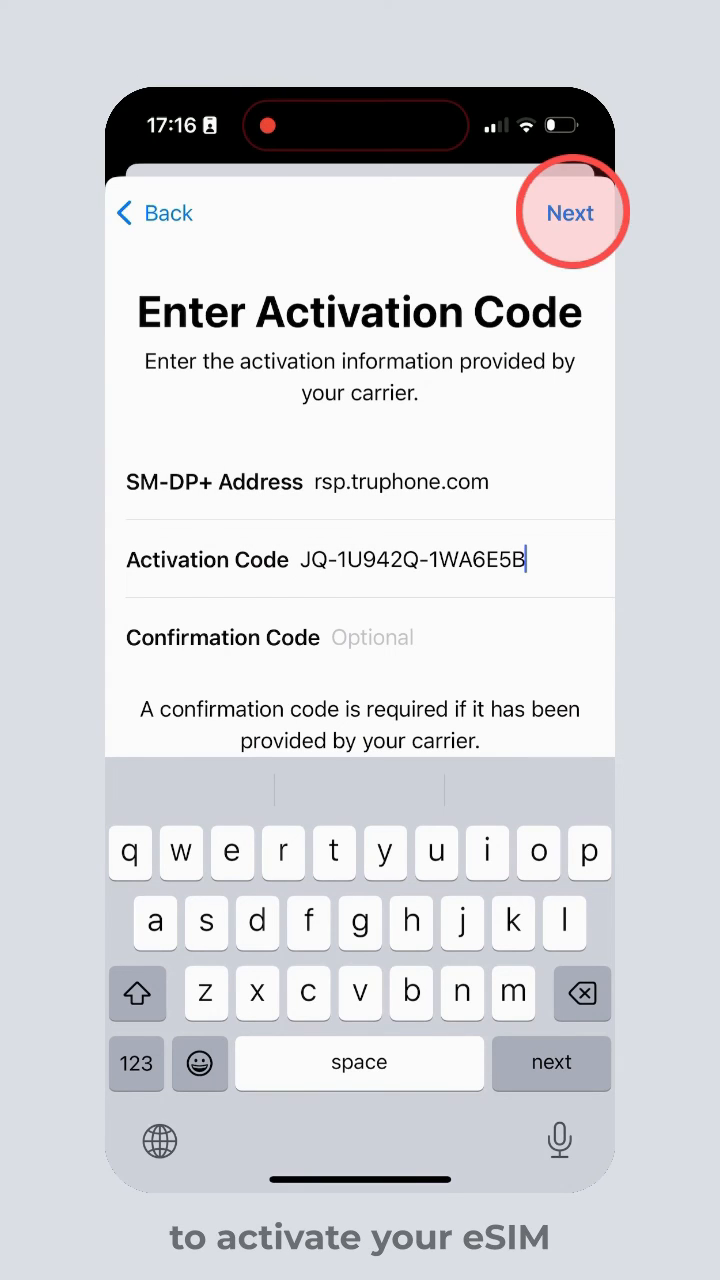
left_click(570, 212)
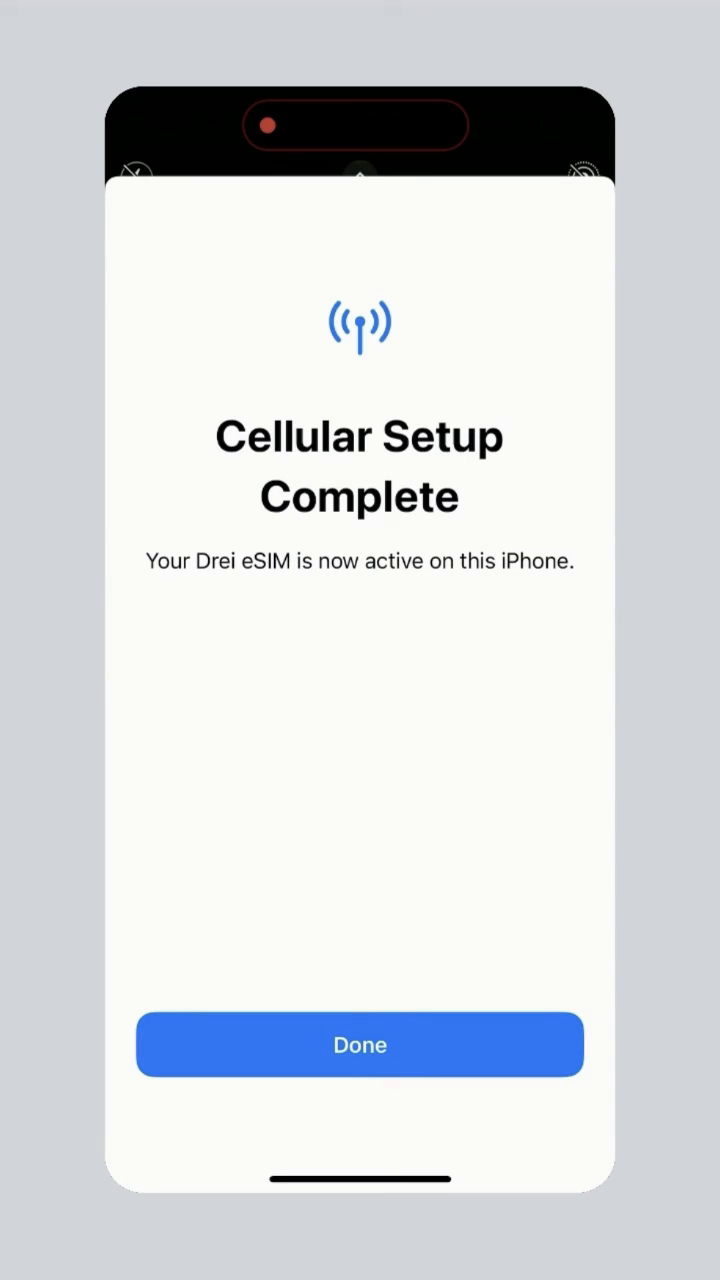